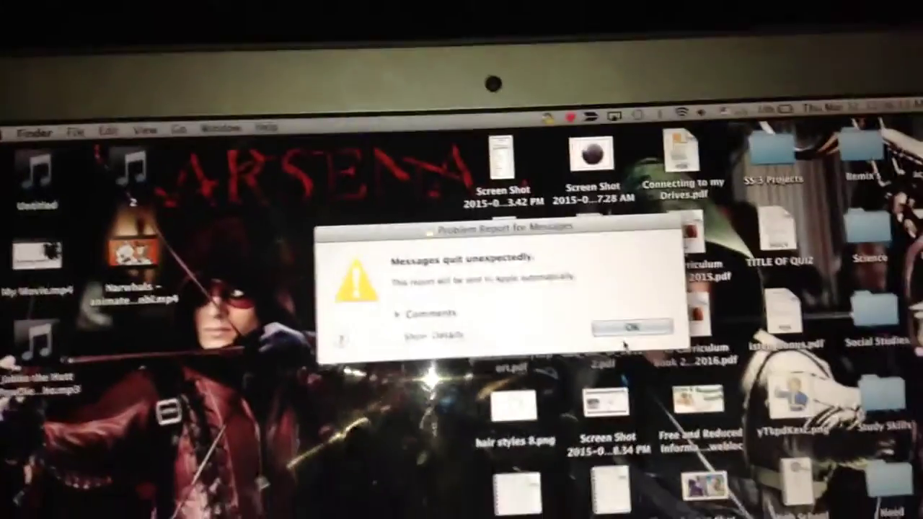
Dismiss the 'Problem Report for Messages' crash dialog with OK.
click(624, 324)
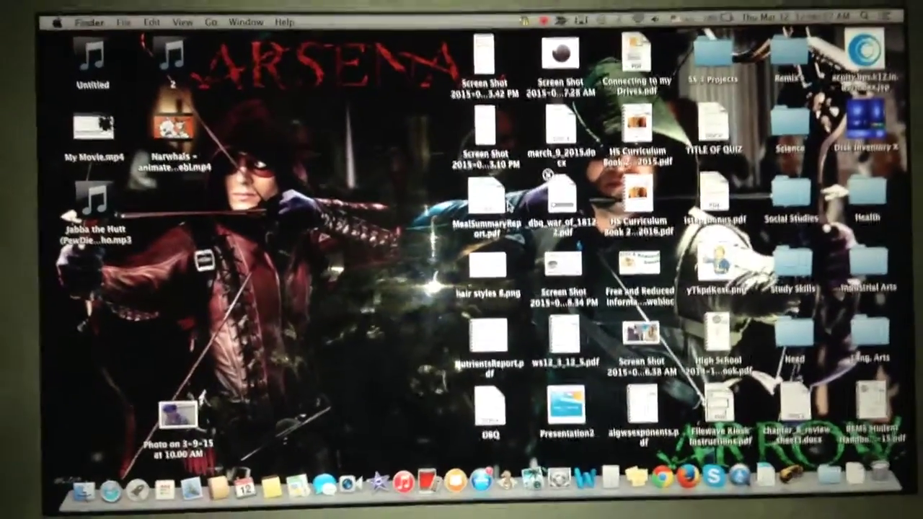